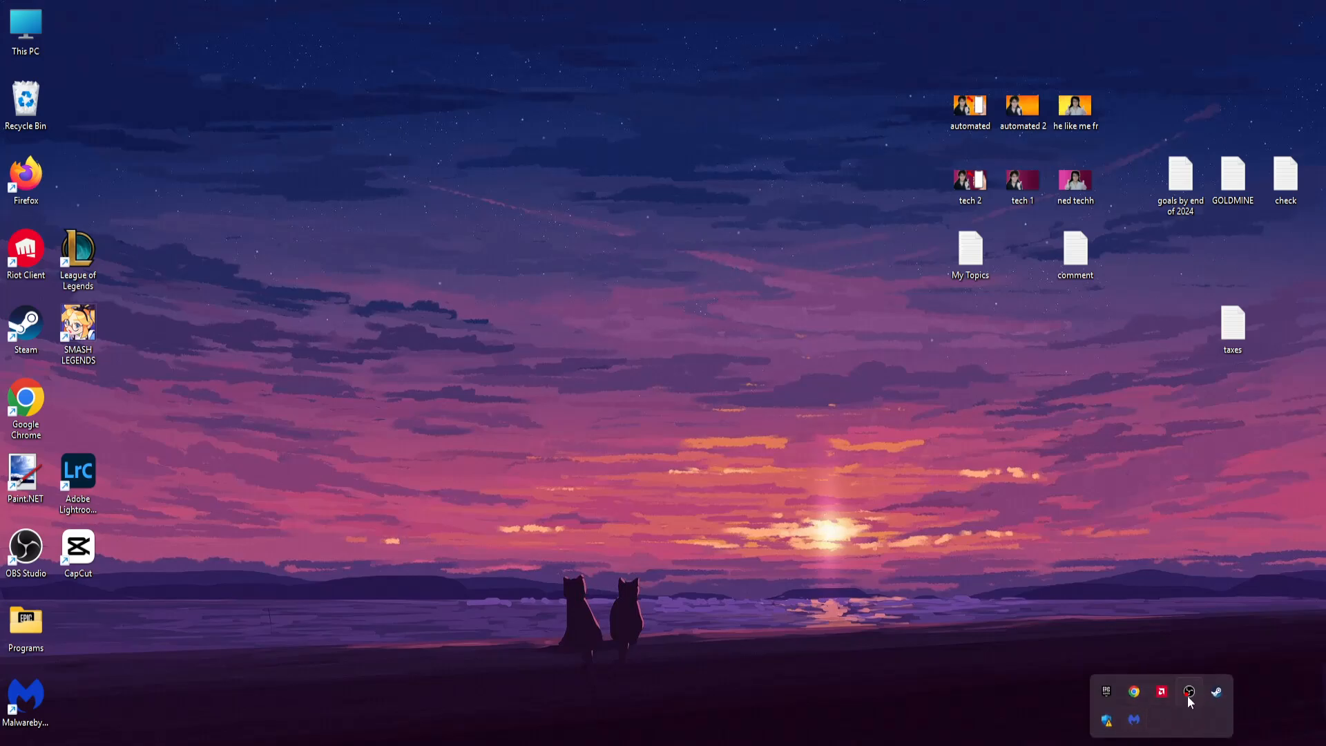
{"action": "mouse_move", "coordinate": [1107, 695]}
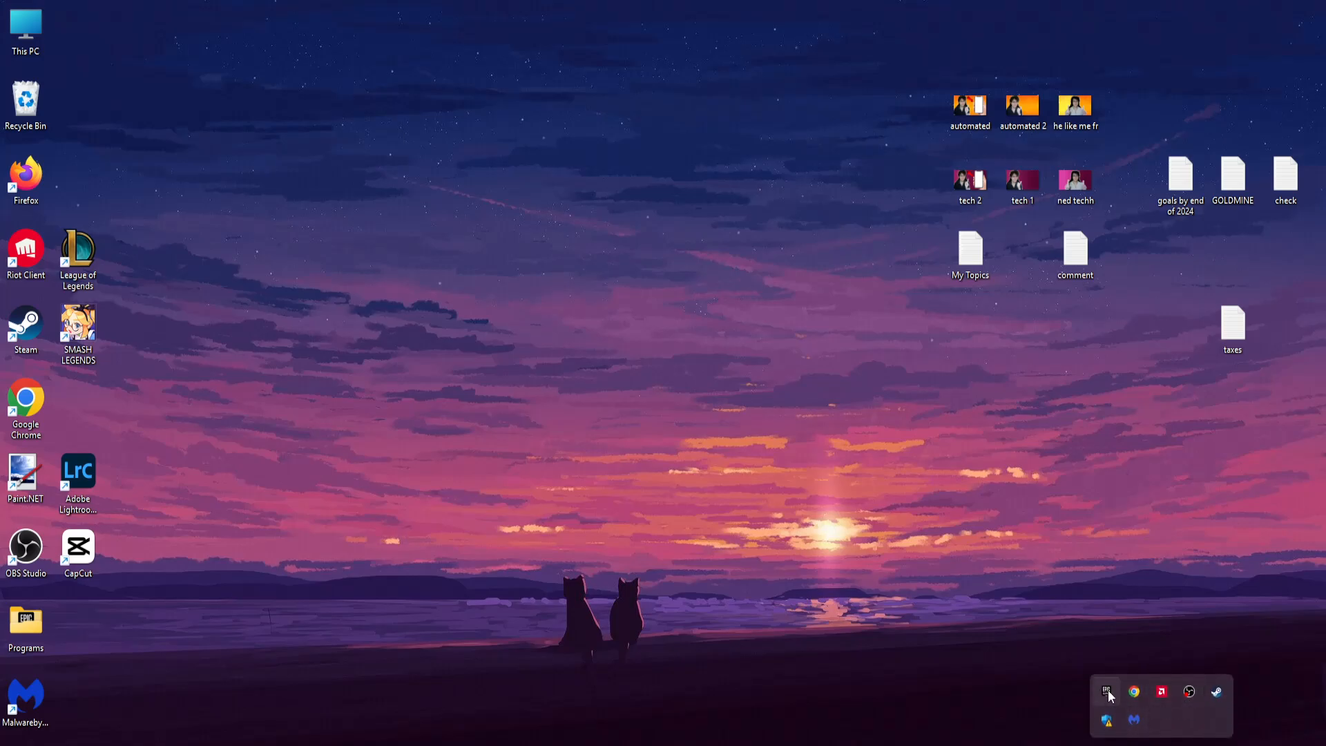
Step: Launch the Epic Games Launcher from the system tray's hidden icons
{"action": "left_click", "coordinate": [1105, 692]}
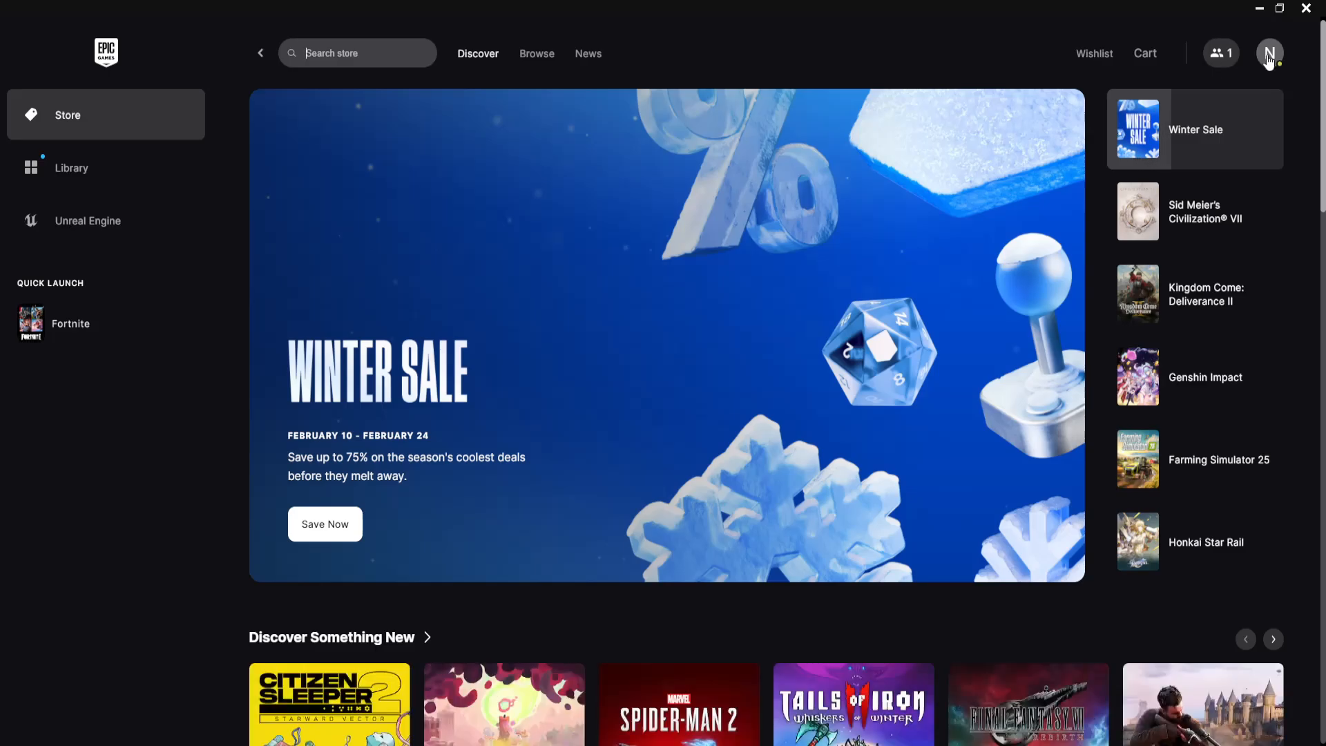
{"action": "left_click", "coordinate": [1268, 52]}
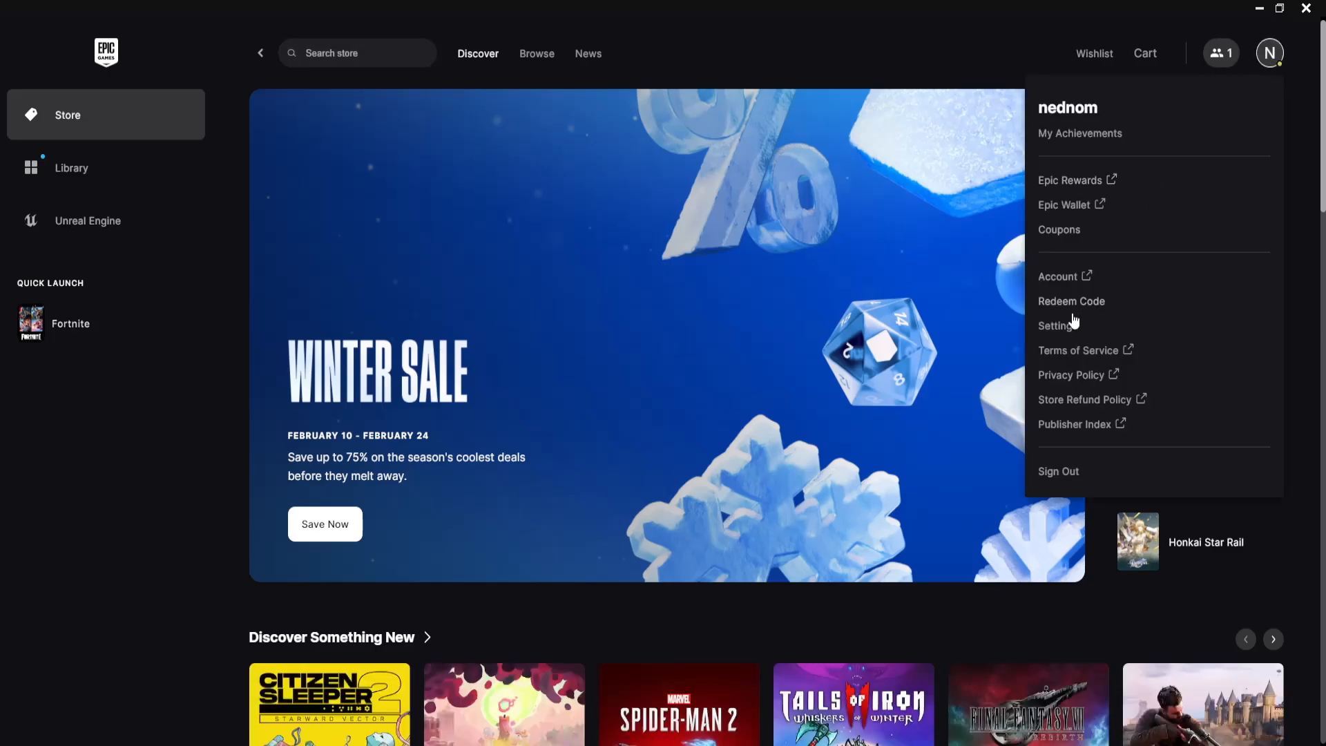
{"action": "left_click", "coordinate": [1058, 325]}
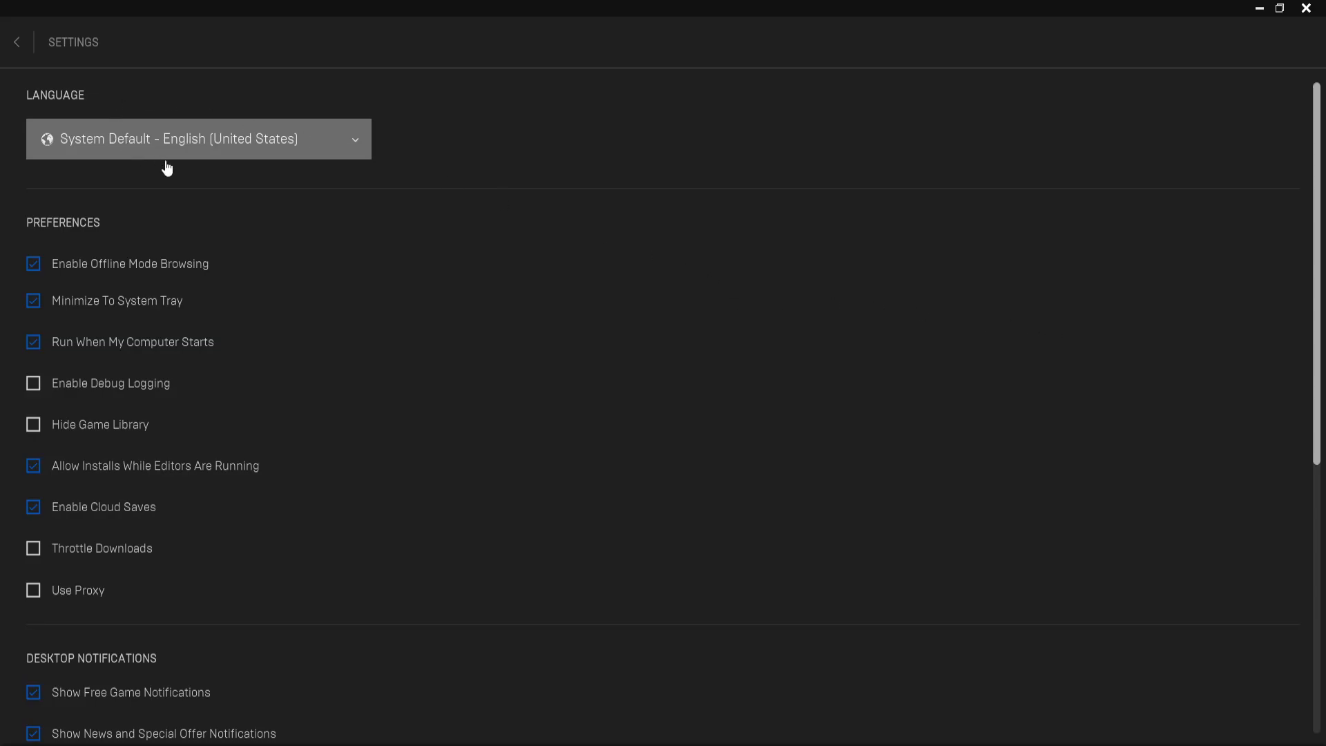
{"action": "scroll", "scroll_direction": "down", "scroll_amount": 3}
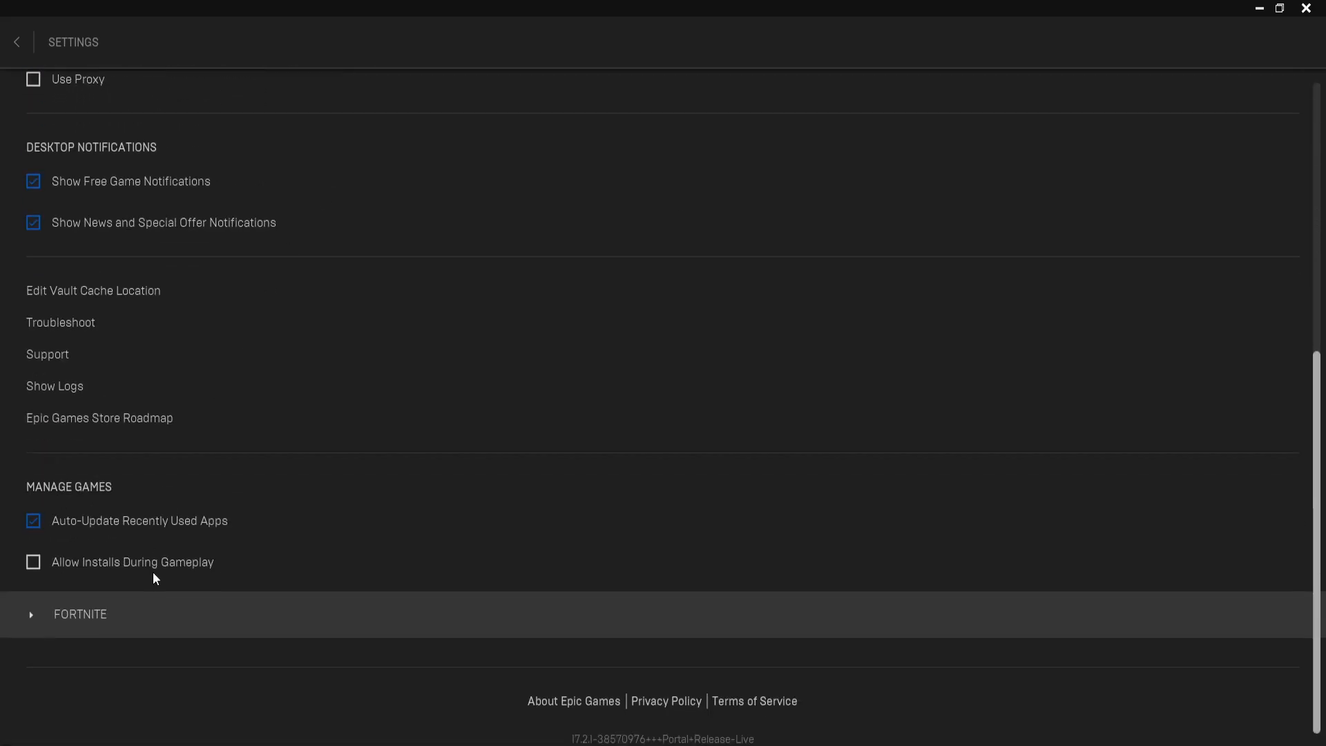
{"action": "left_click", "coordinate": [79, 614]}
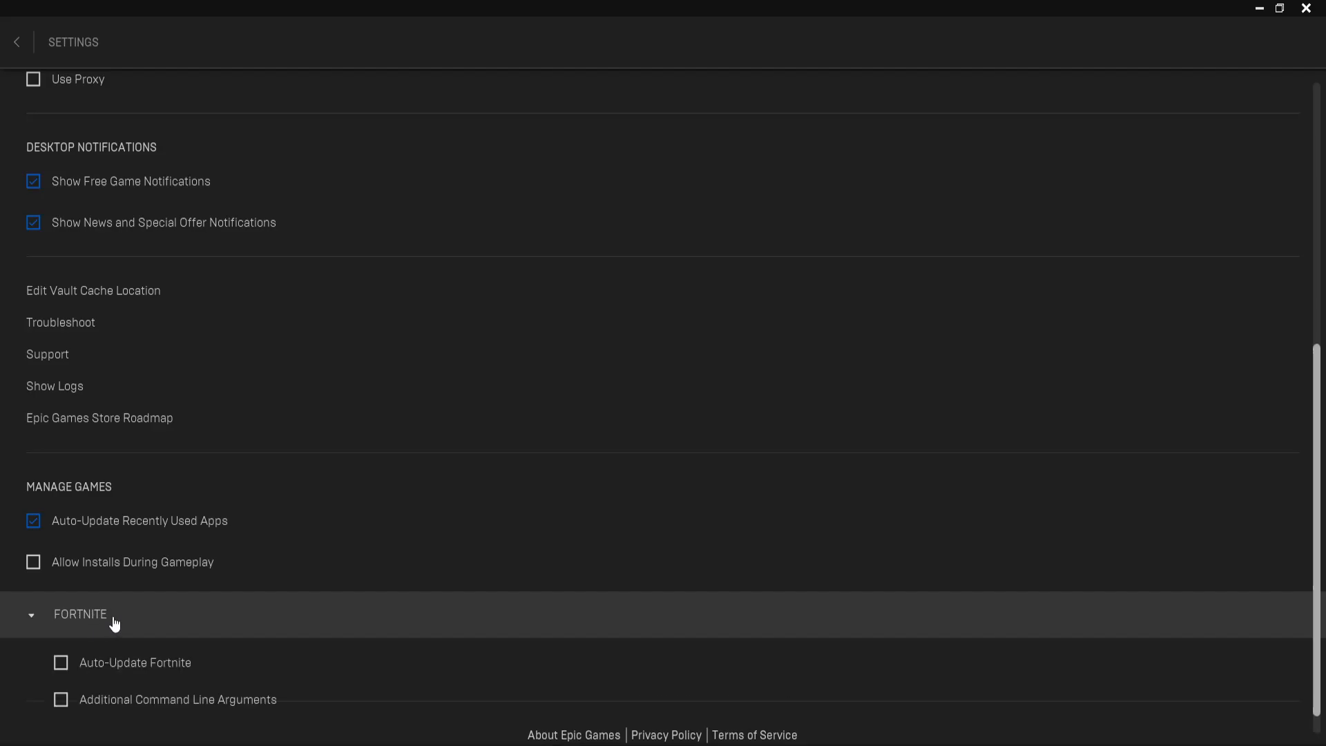
{"action": "scroll", "scroll_direction": "down", "scroll_amount": 3}
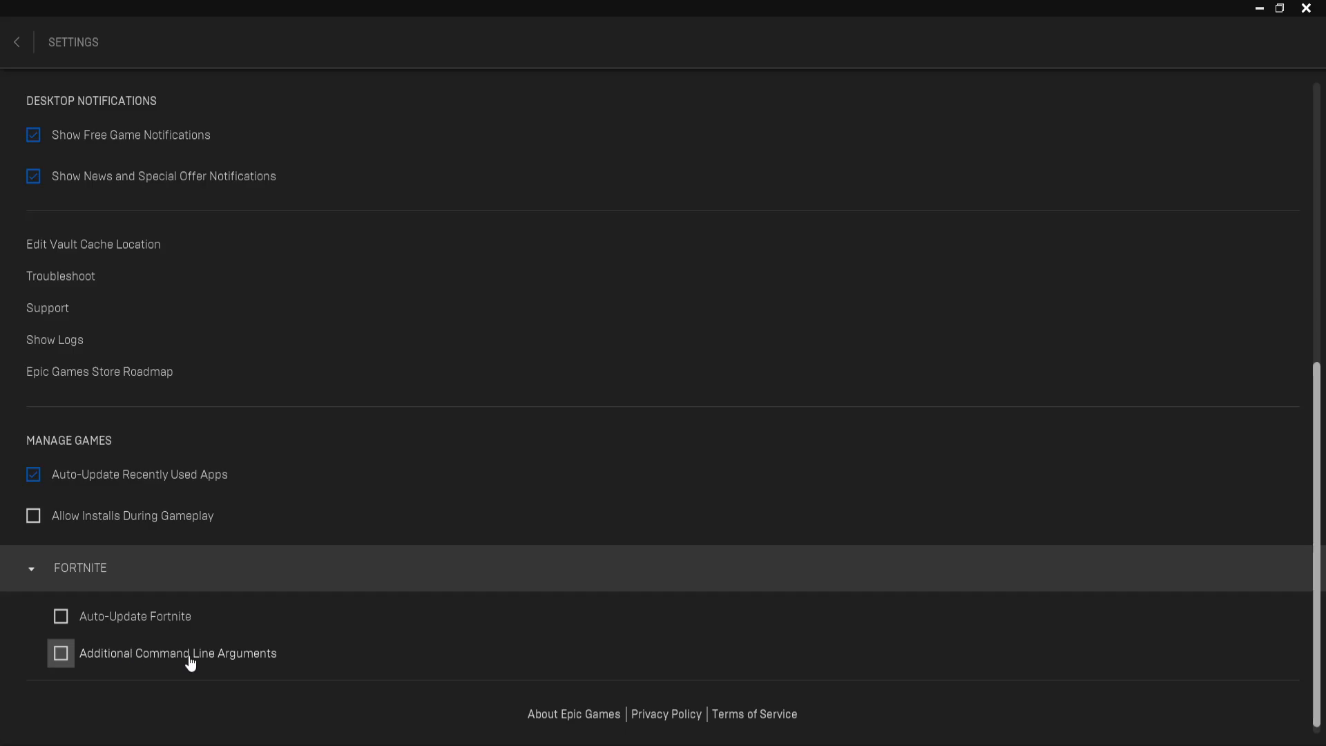
{"action": "left_click", "coordinate": [61, 652]}
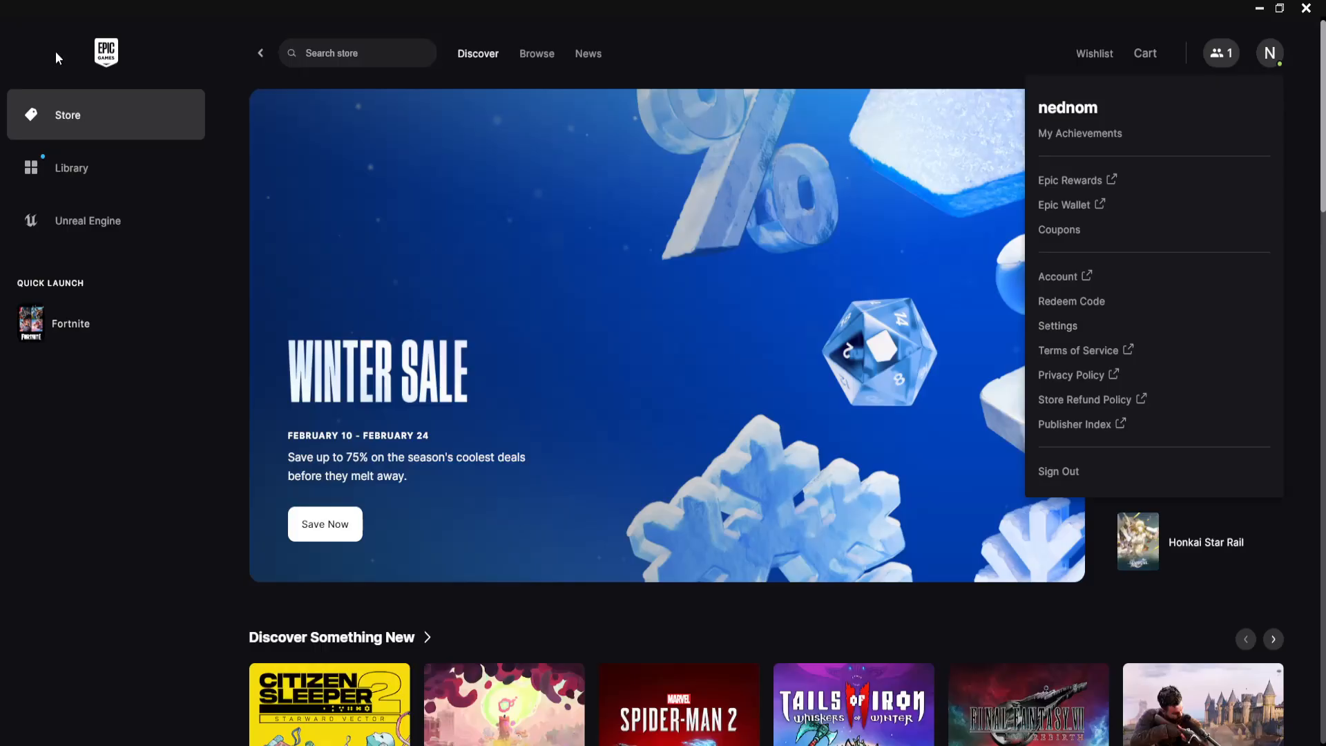
Step: From the Library, bring up Fortnite's Manage panel showing launch options -d3d11
{"action": "left_click", "coordinate": [380, 459]}
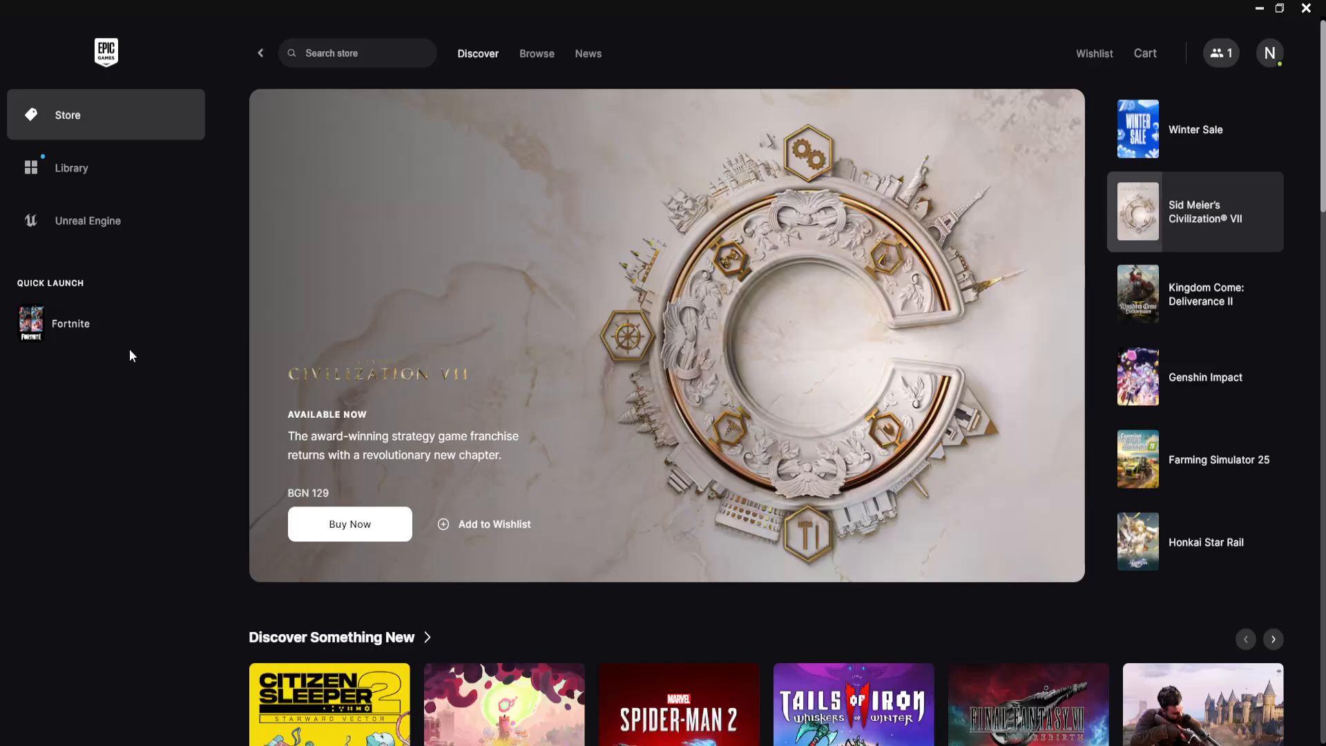
{"action": "left_click", "coordinate": [71, 167]}
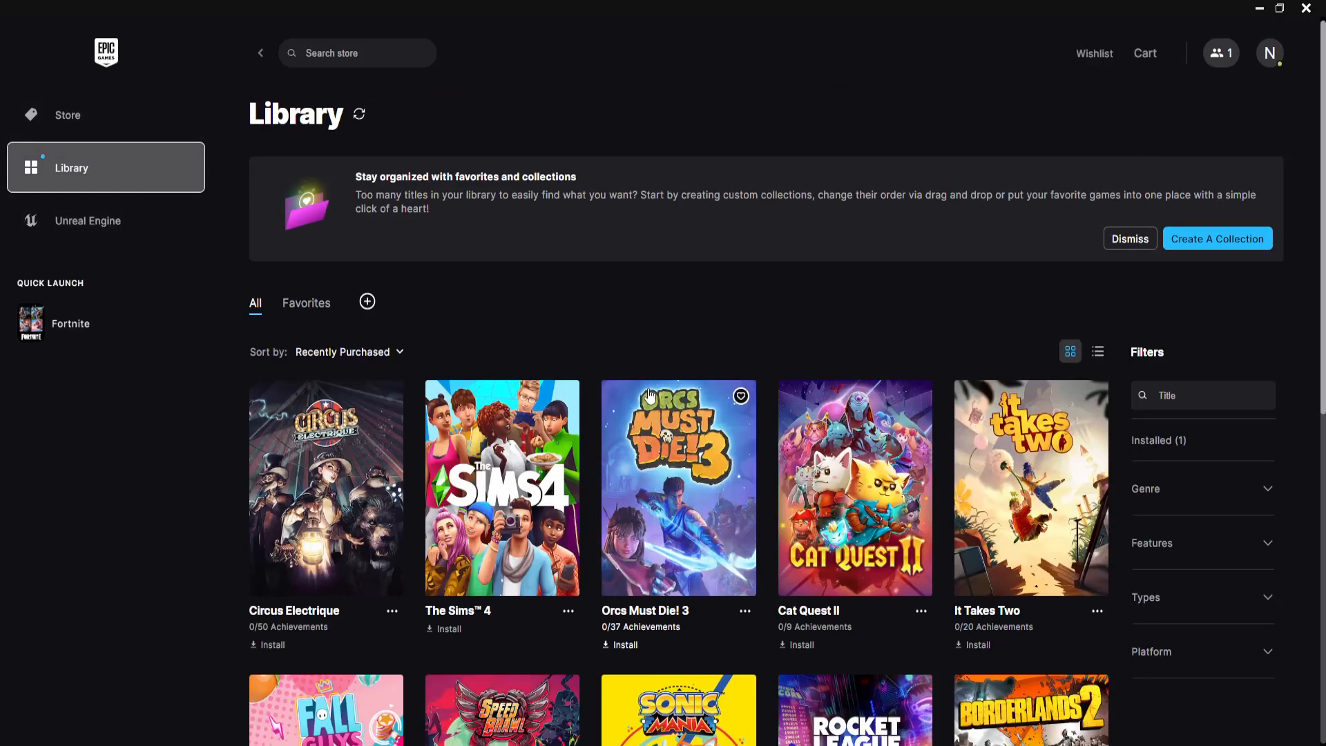
{"action": "scroll", "scroll_direction": "down", "scroll_amount": 3}
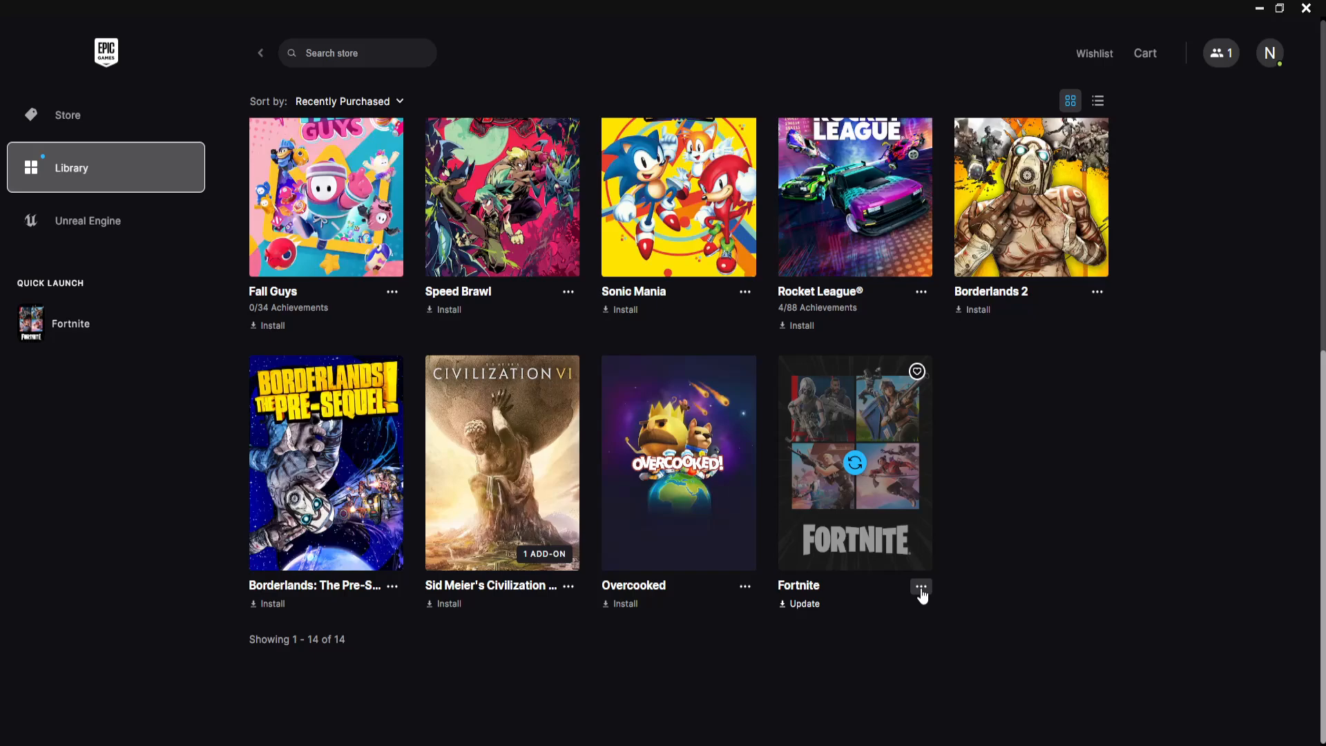
{"action": "left_click", "coordinate": [920, 589]}
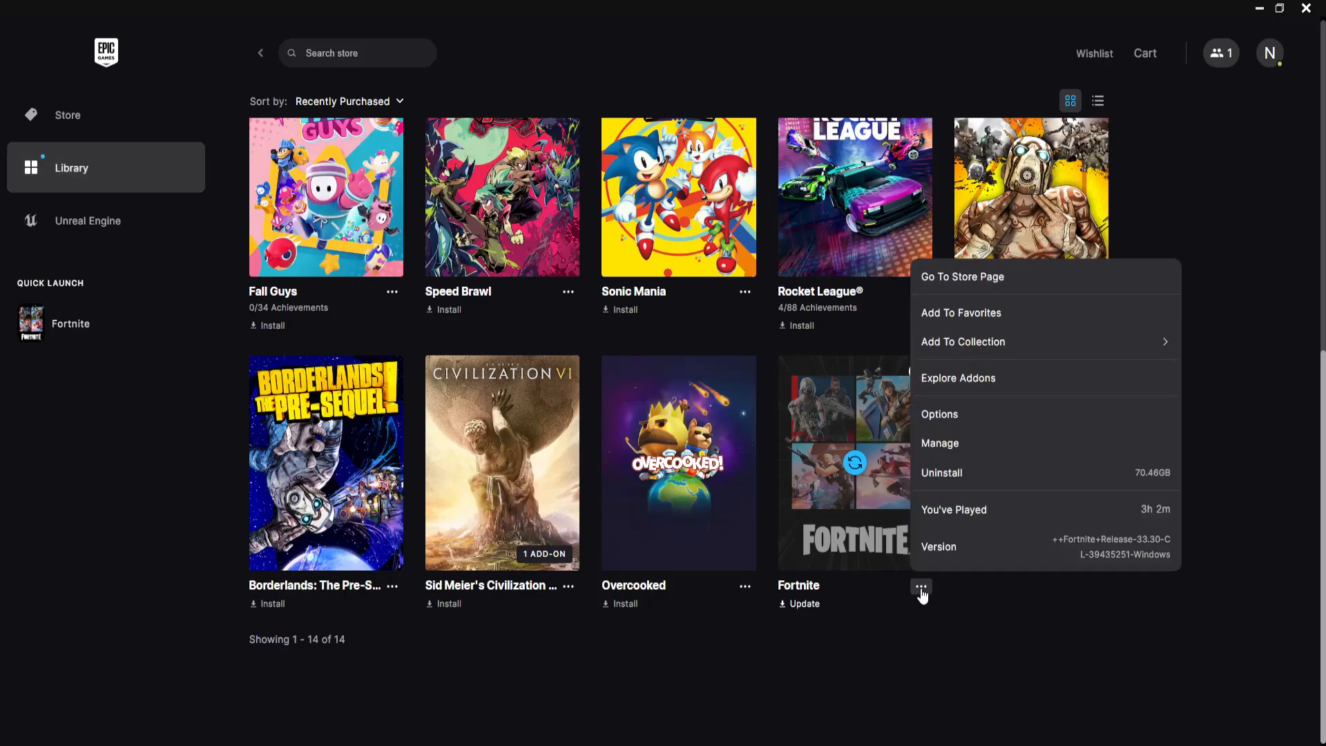
{"action": "mouse_move", "coordinate": [964, 441]}
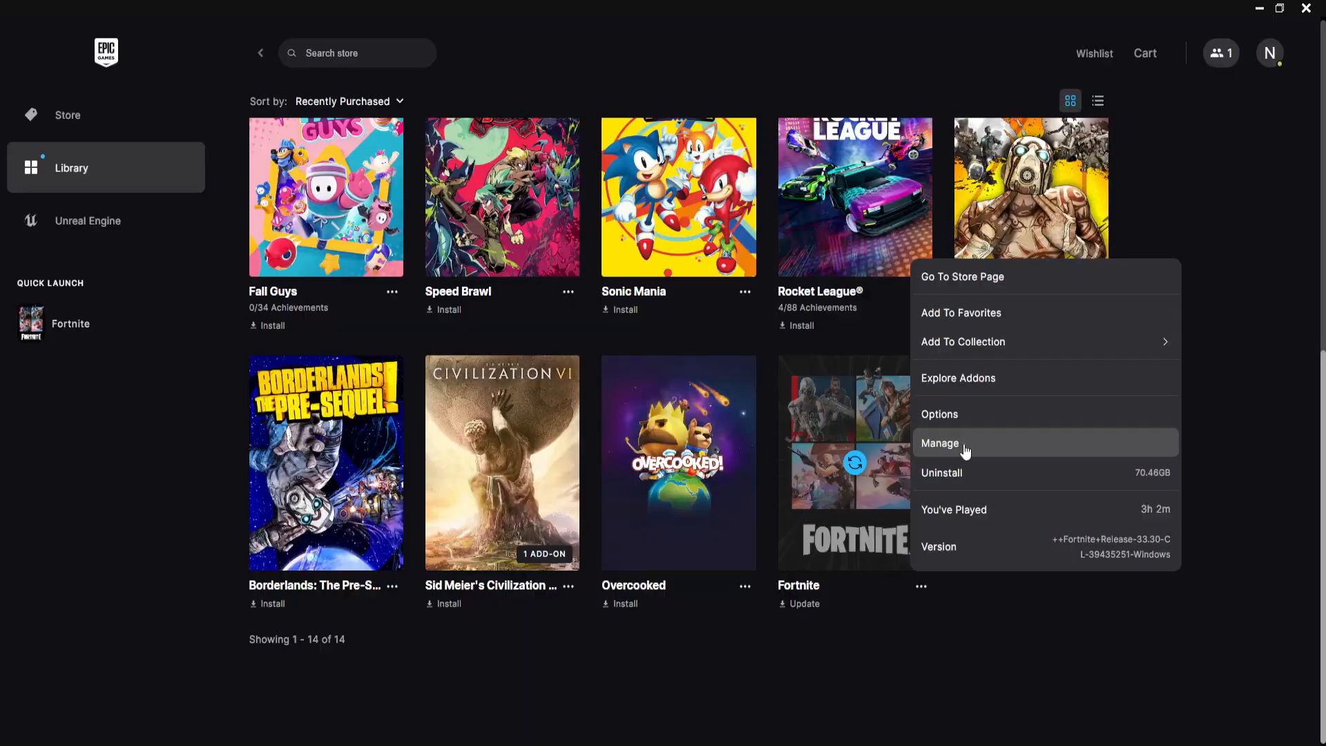
{"action": "left_click", "coordinate": [939, 442]}
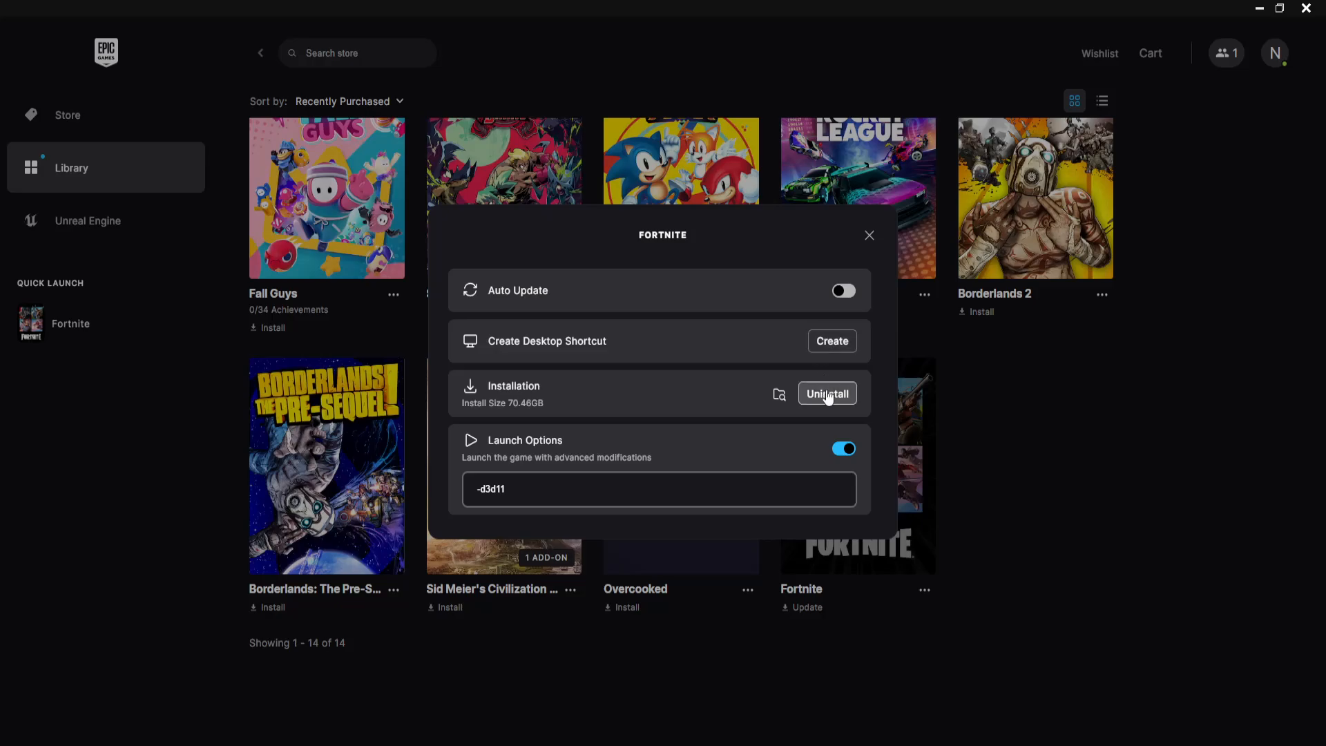
{"action": "mouse_move", "coordinate": [778, 394]}
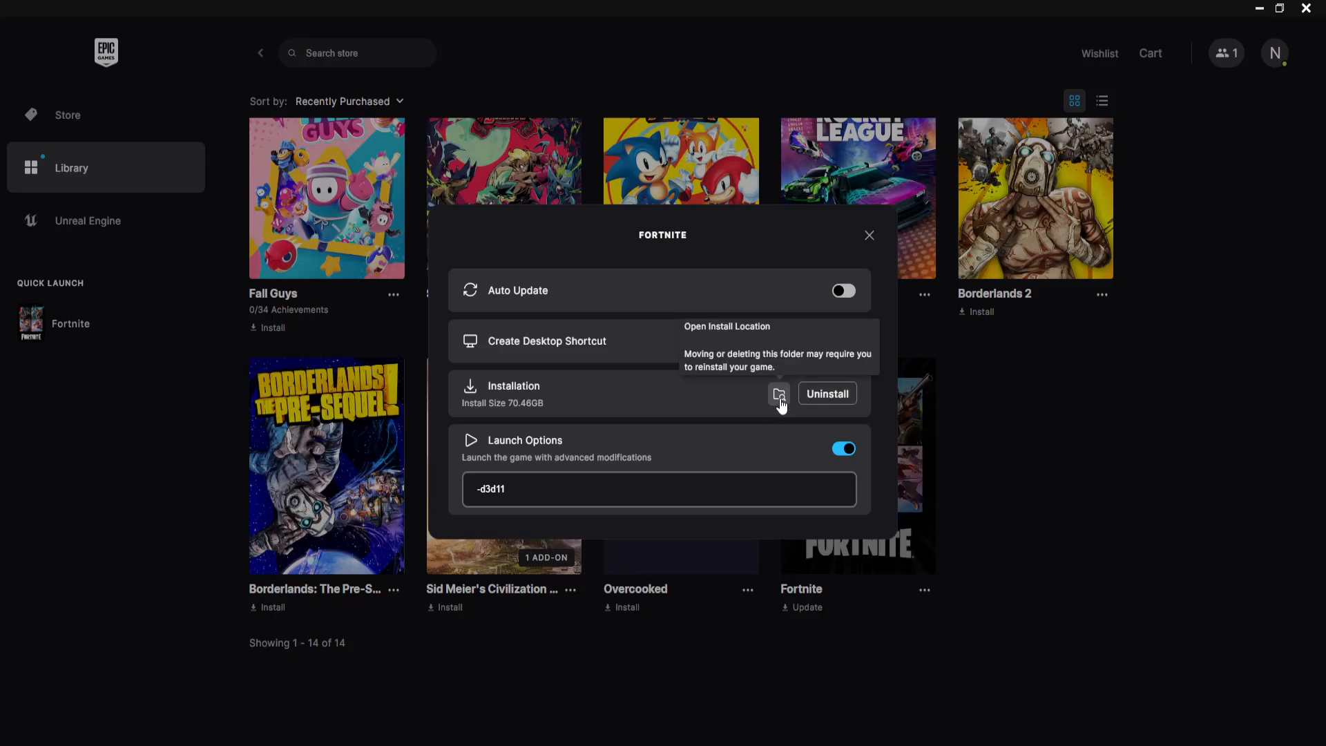
Step: Browse Fortnite's install folder into FortniteGame\Binaries\Win64 to reach the executables
{"action": "left_click", "coordinate": [777, 393]}
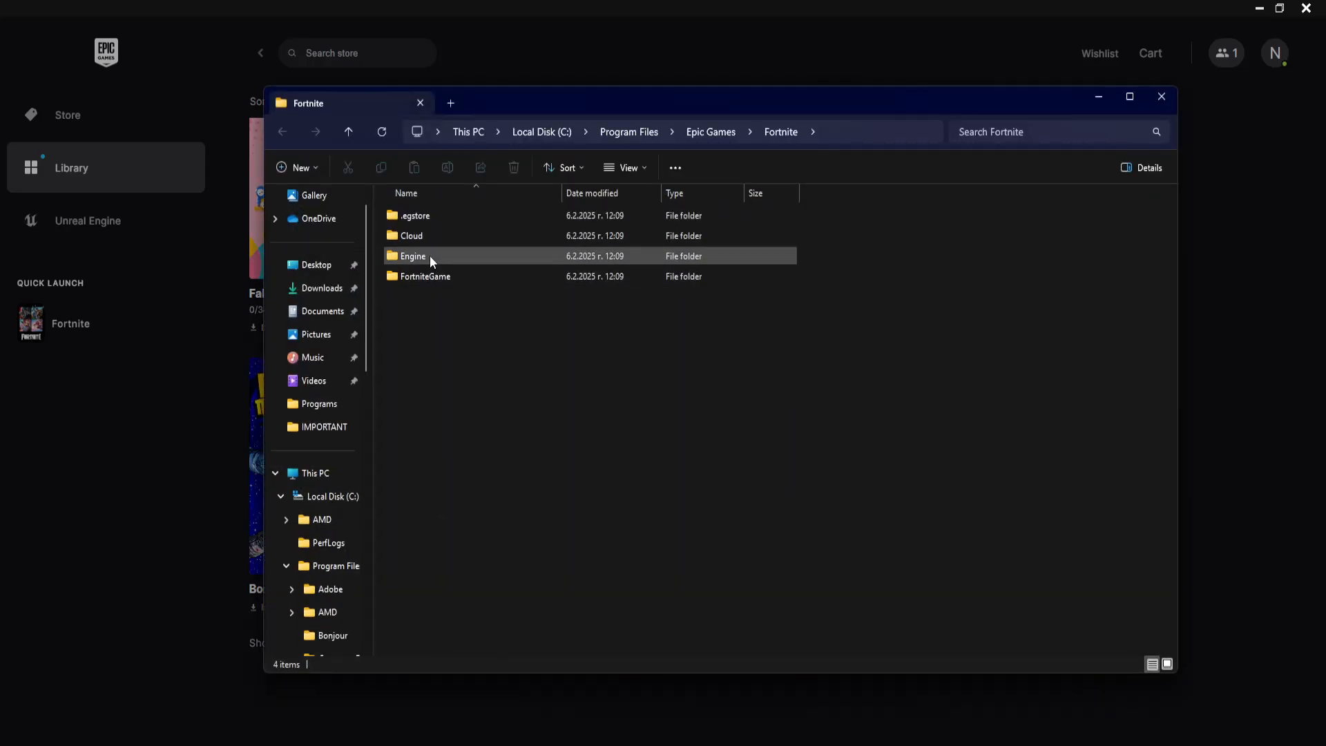
{"action": "double_click", "coordinate": [414, 256]}
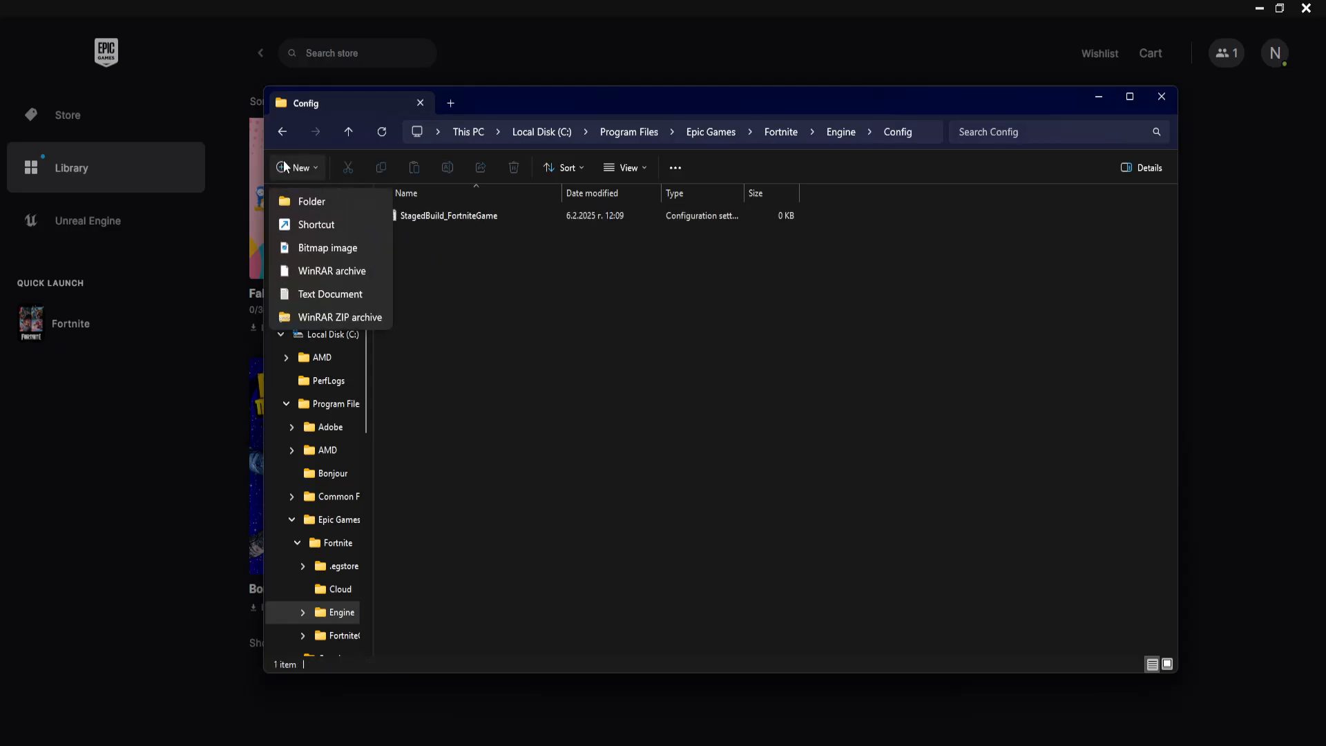
{"action": "left_click", "coordinate": [779, 131]}
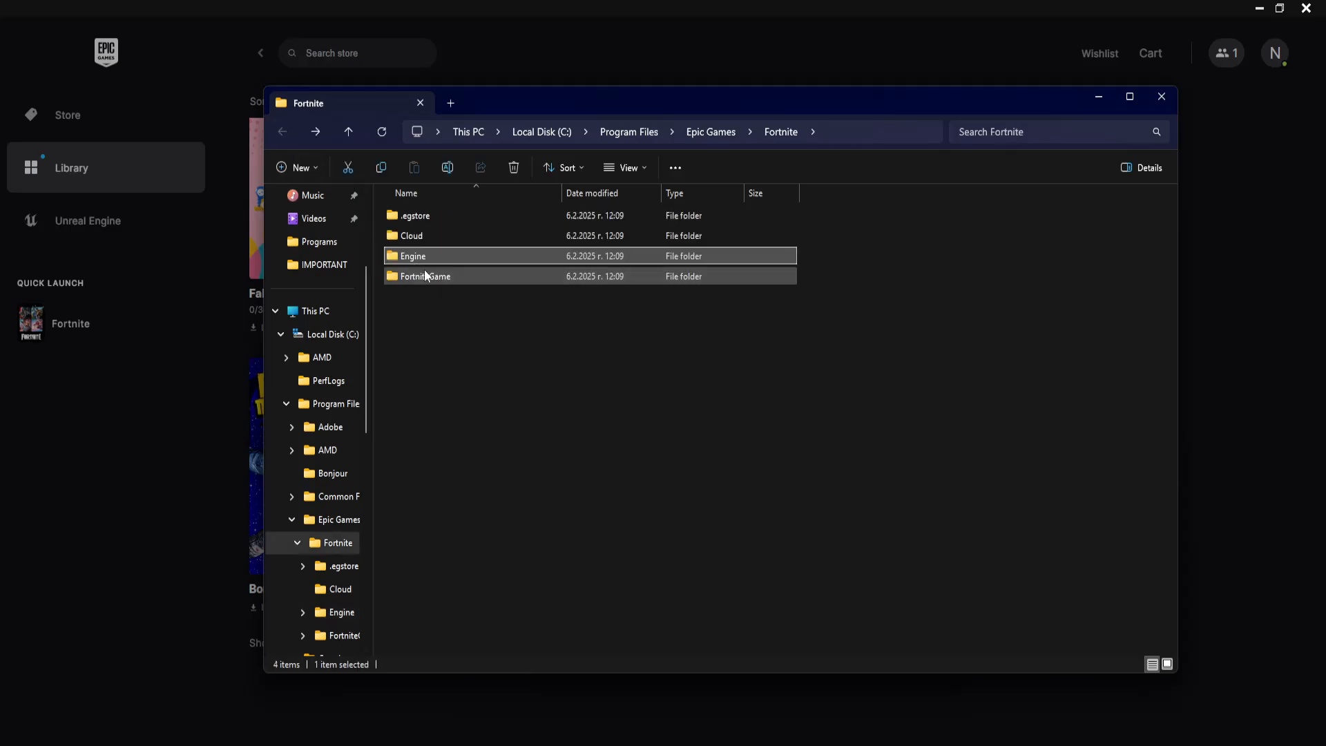
{"action": "double_click", "coordinate": [426, 276]}
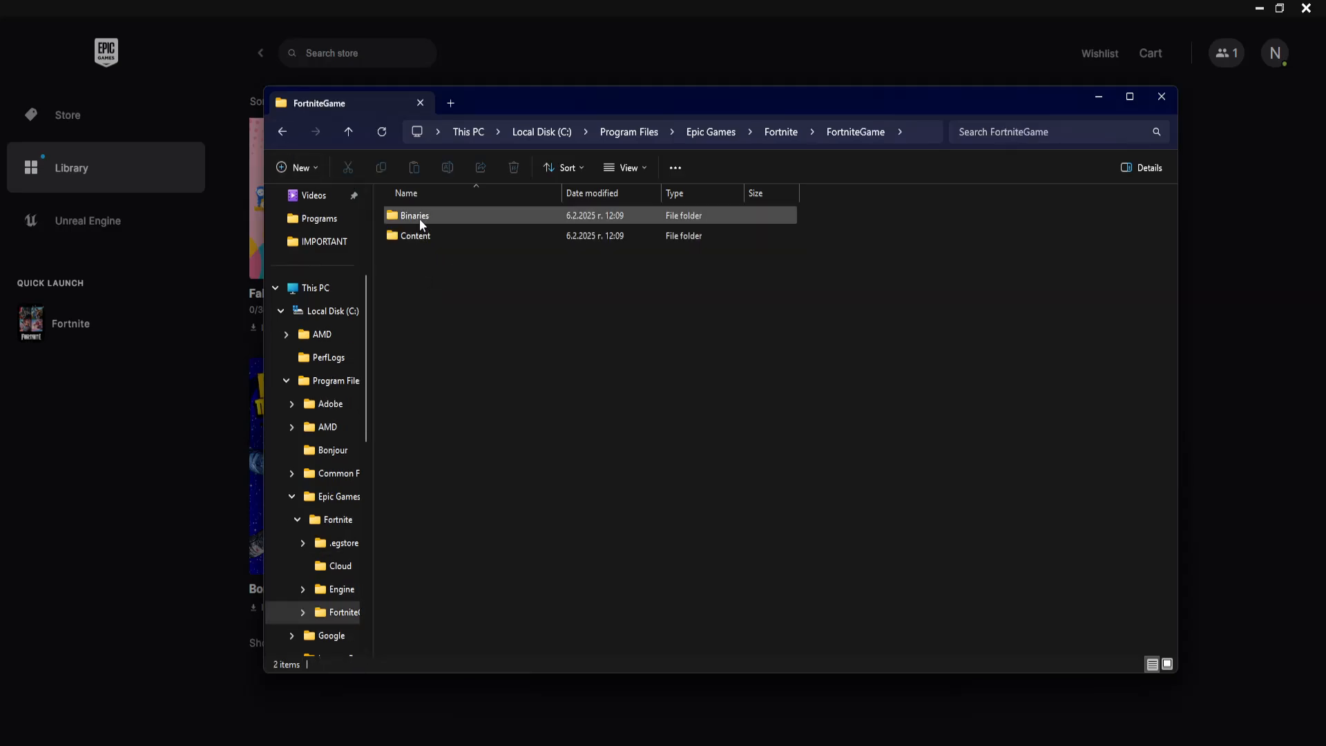
{"action": "double_click", "coordinate": [414, 214]}
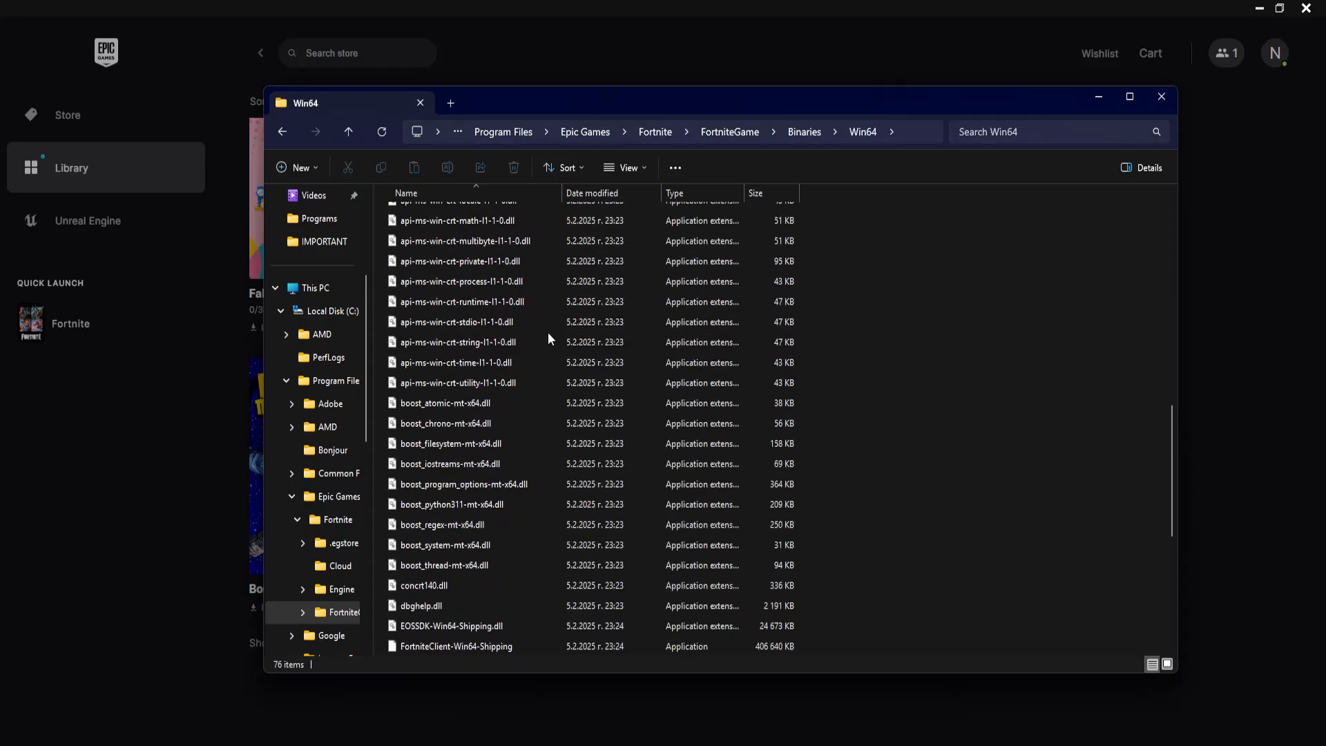
{"action": "scroll", "scroll_direction": "down", "scroll_amount": 3}
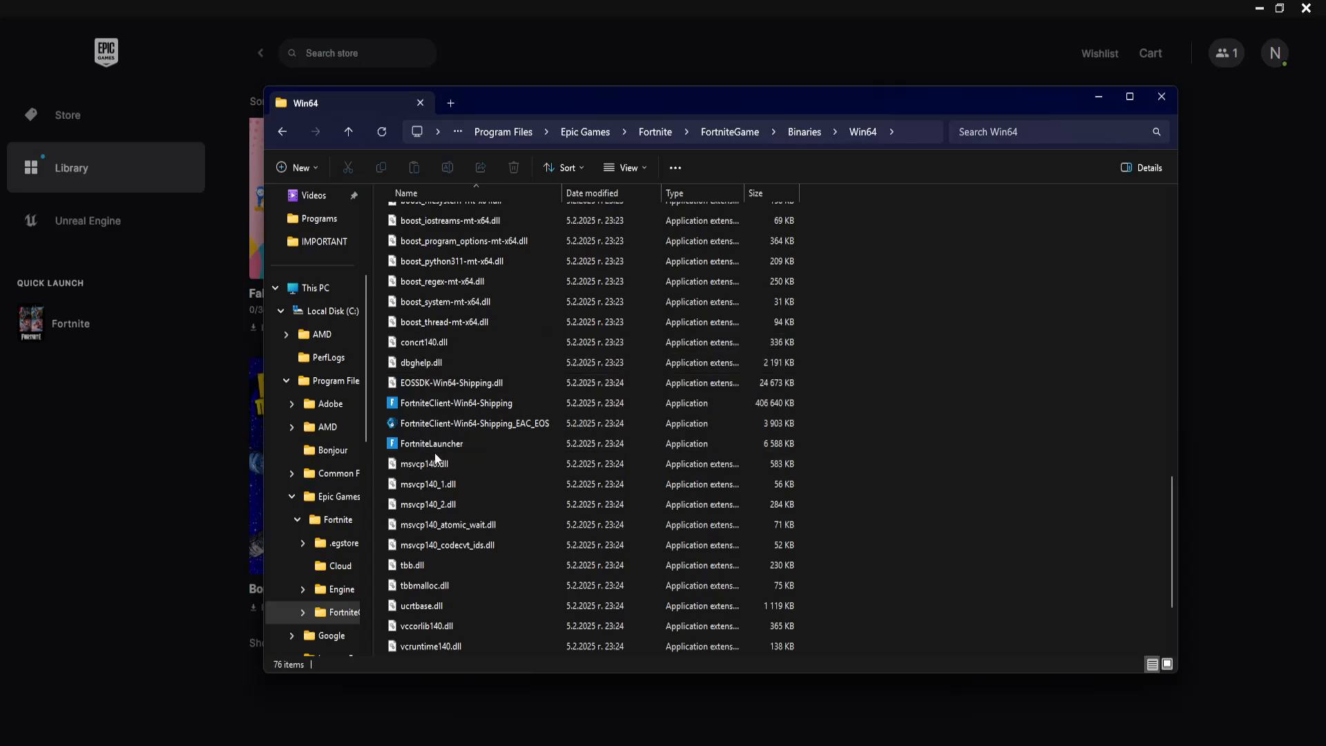
Step: Set FortniteLauncher to Windows 8 compatibility mode running as administrator
{"action": "right_click", "coordinate": [430, 444]}
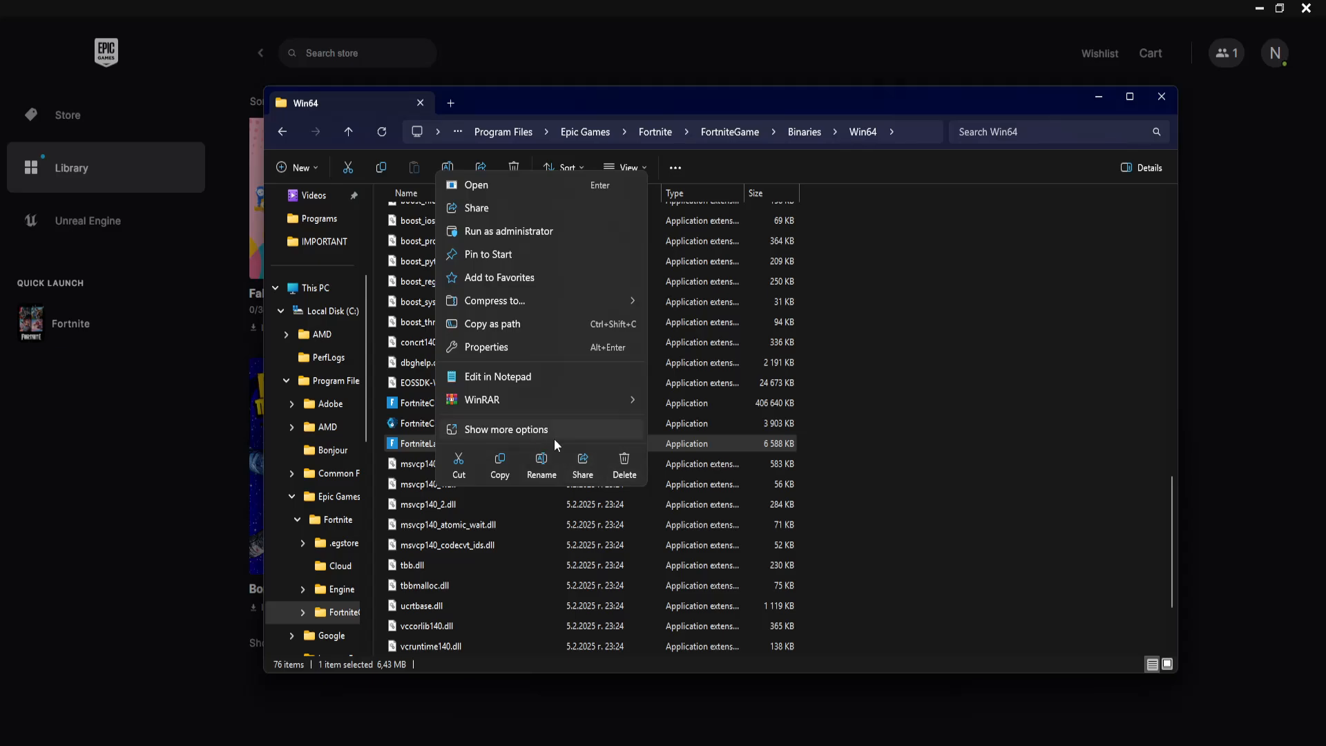
{"action": "left_click", "coordinate": [485, 346]}
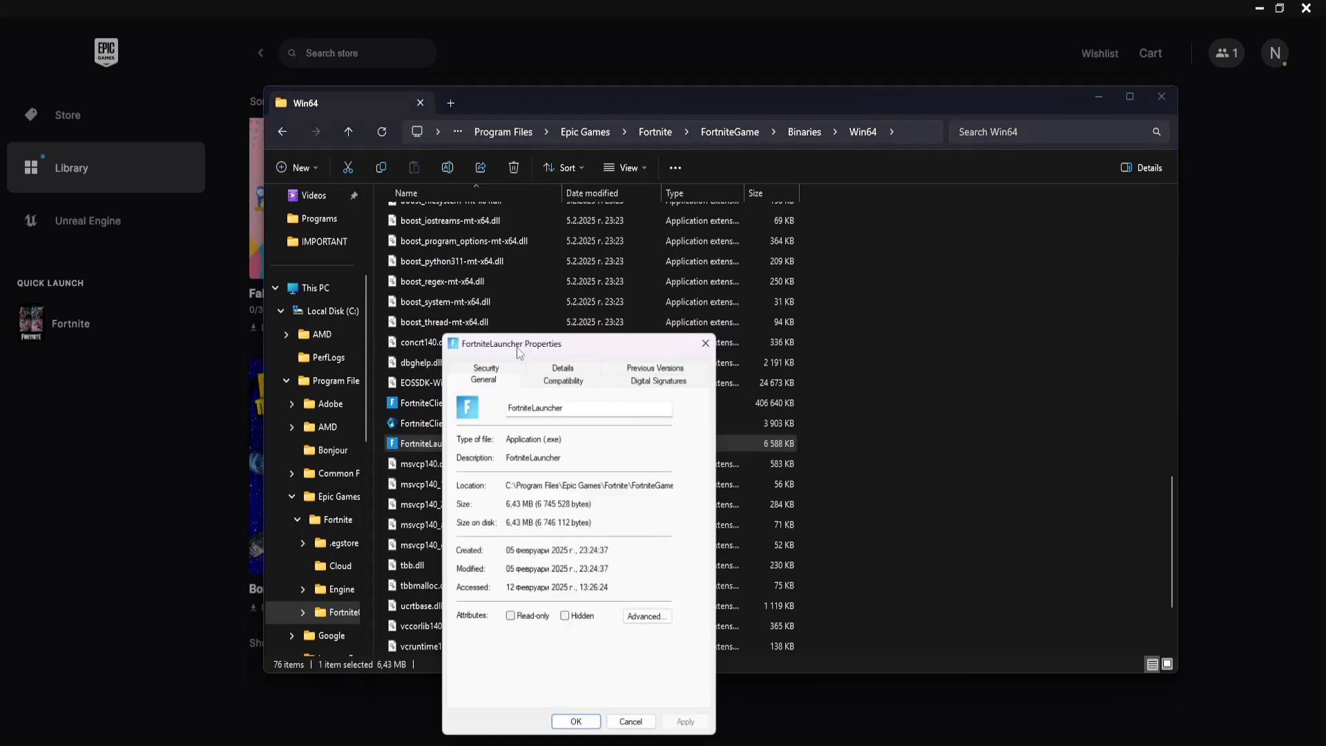
{"action": "left_click_drag", "start_coordinate": [511, 344], "coordinate": [877, 178]}
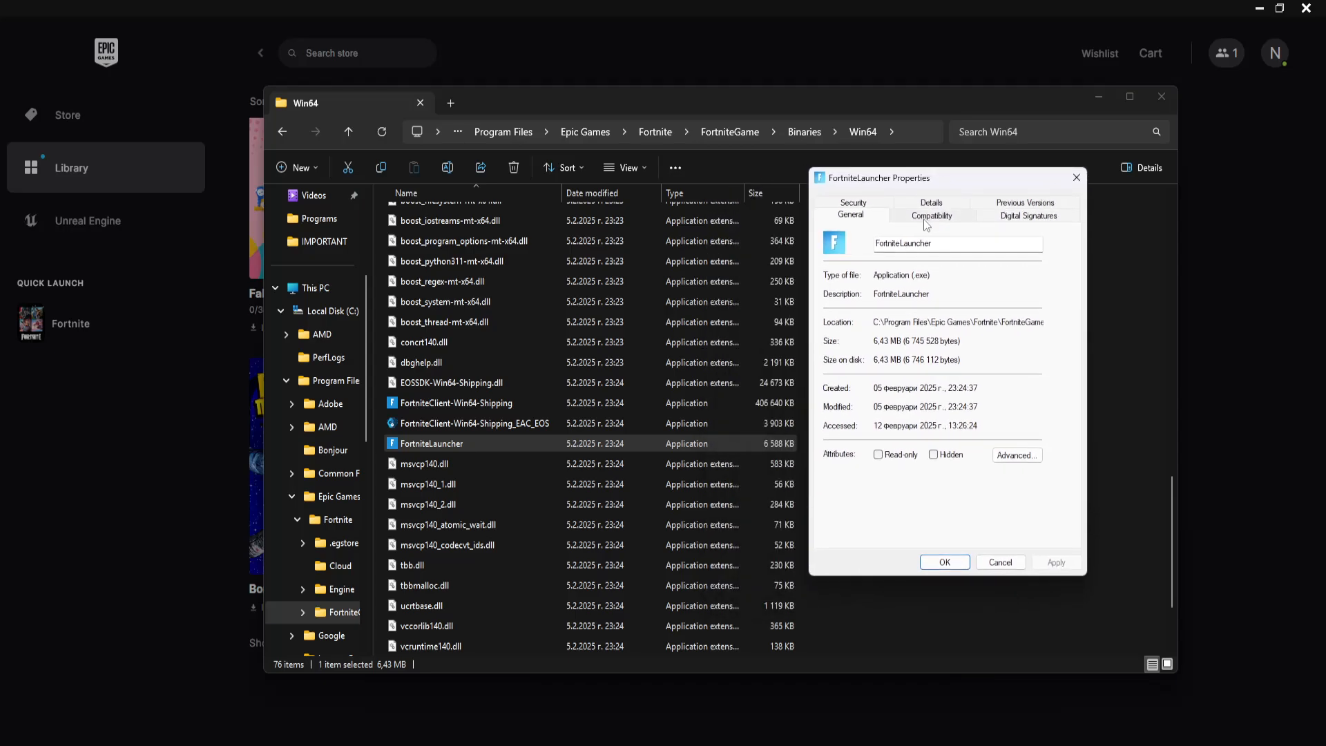
{"action": "left_click", "coordinate": [931, 215]}
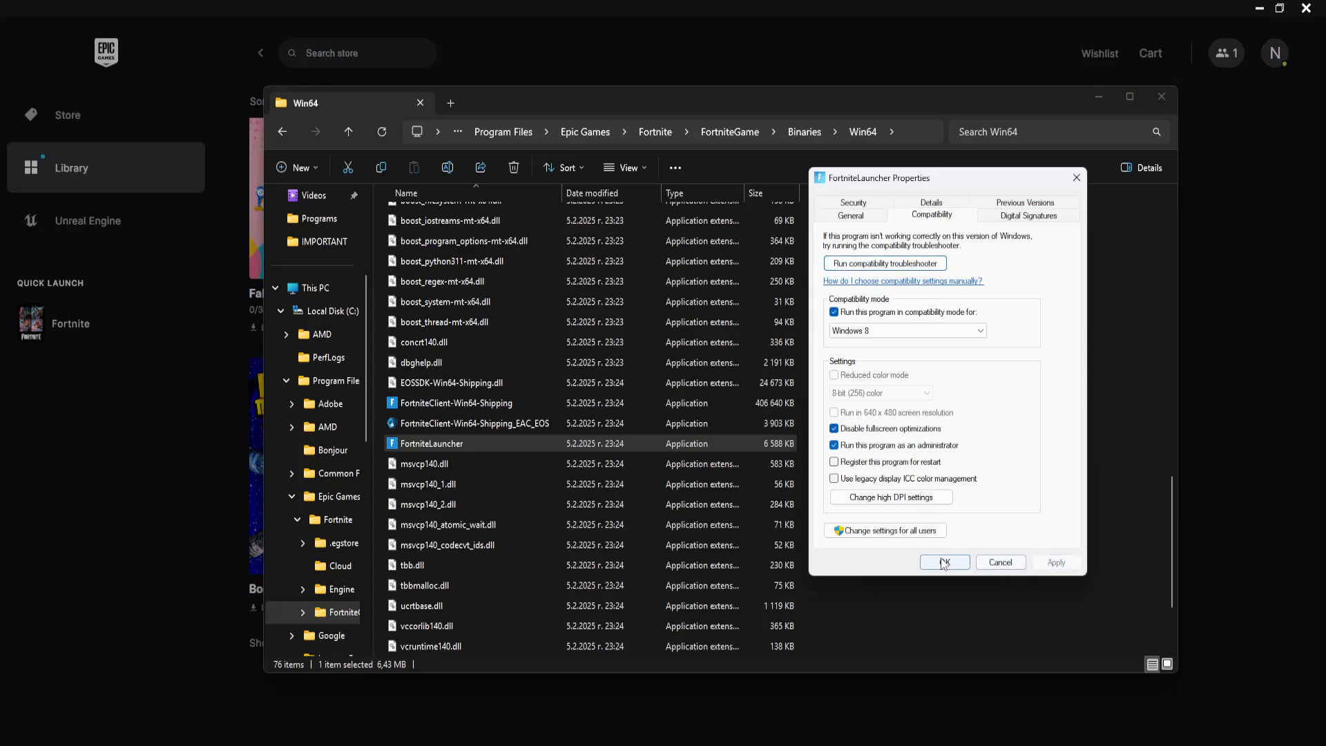
Step: Set FortniteClient-Win64-Shipping to Windows 8 compatibility mode running as administrator
{"action": "right_click", "coordinate": [455, 403]}
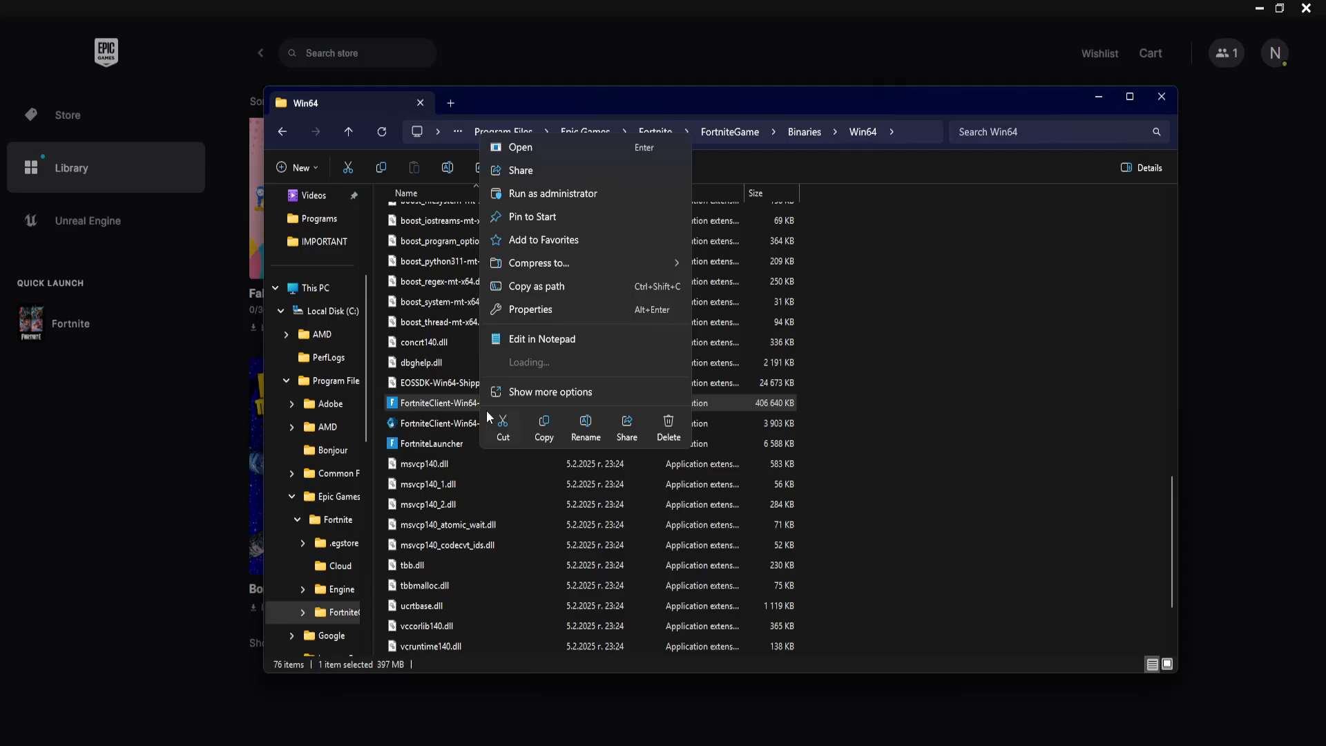
{"action": "left_click", "coordinate": [530, 309]}
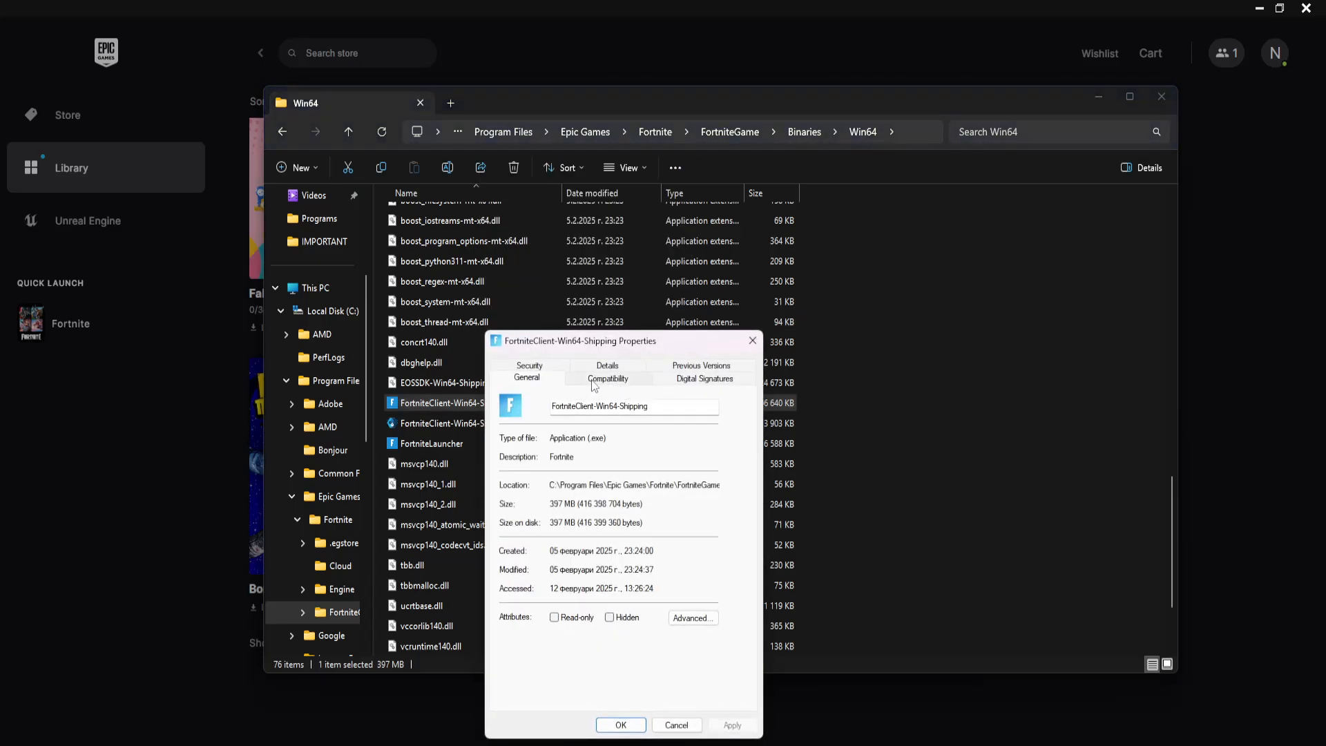
{"action": "left_click", "coordinate": [607, 378]}
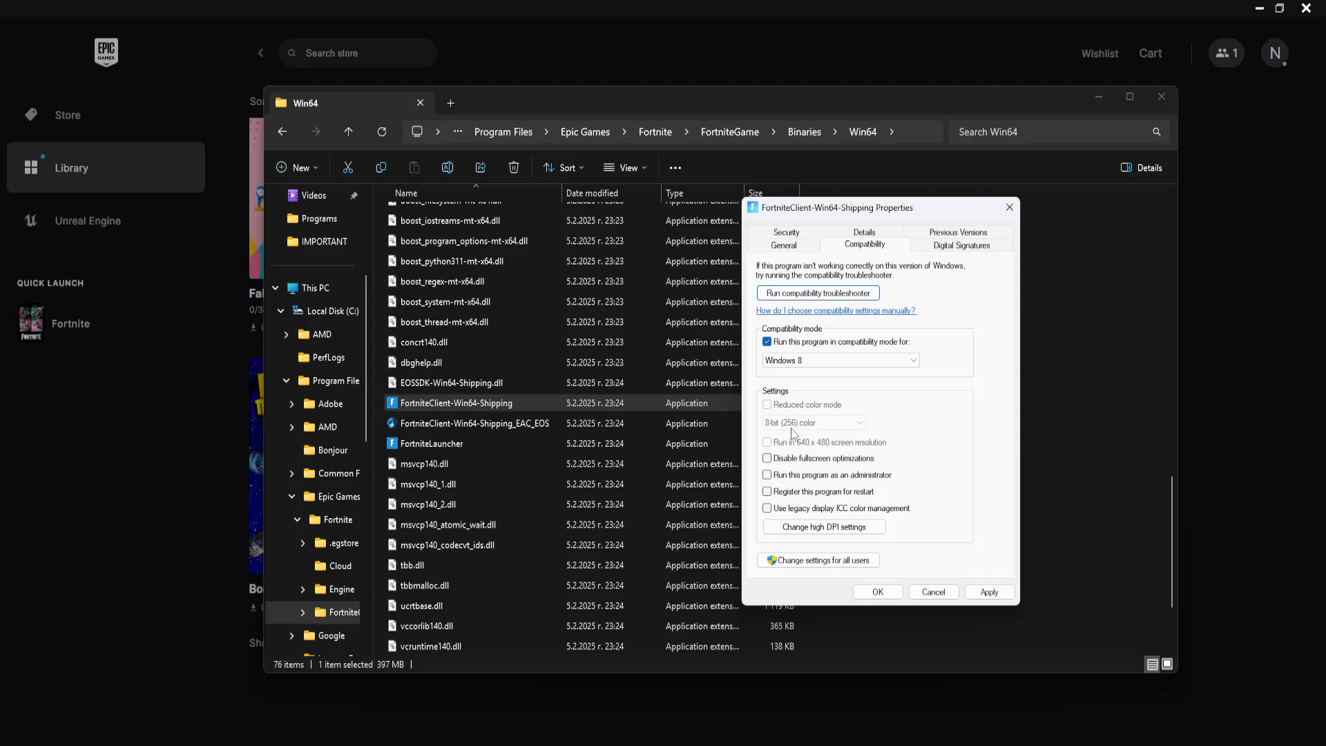
{"action": "left_click", "coordinate": [989, 591]}
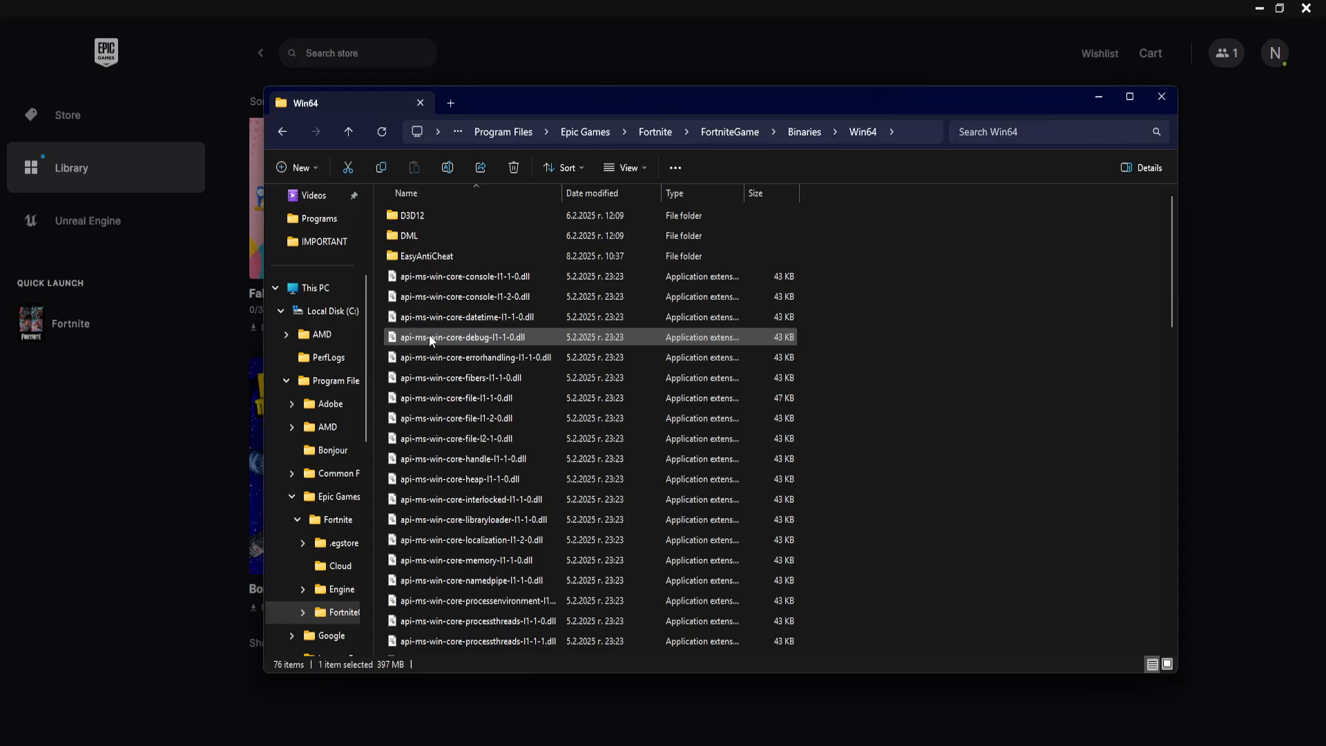
Step: Set EasyAntiCheat_EOS_Setup to Windows 8 compatibility mode as administrator and confirm
{"action": "double_click", "coordinate": [426, 255]}
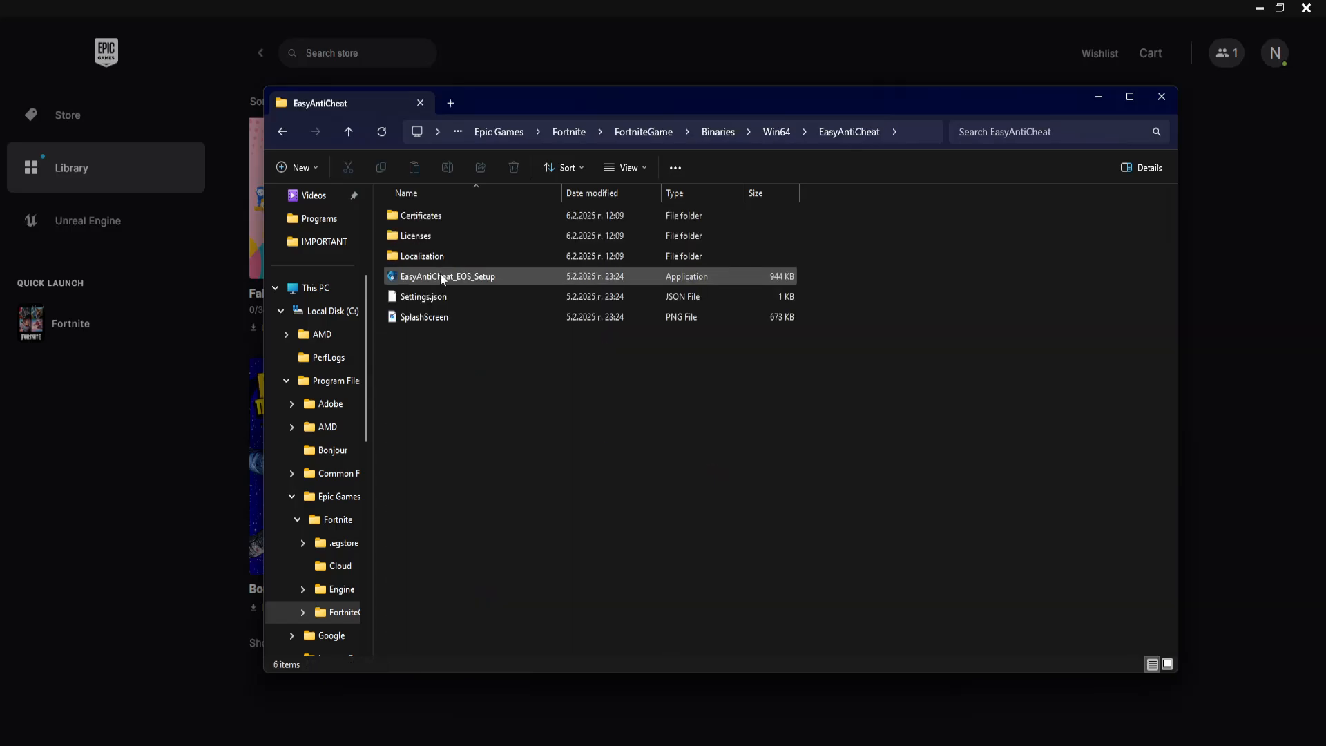
{"action": "left_click", "coordinate": [448, 276]}
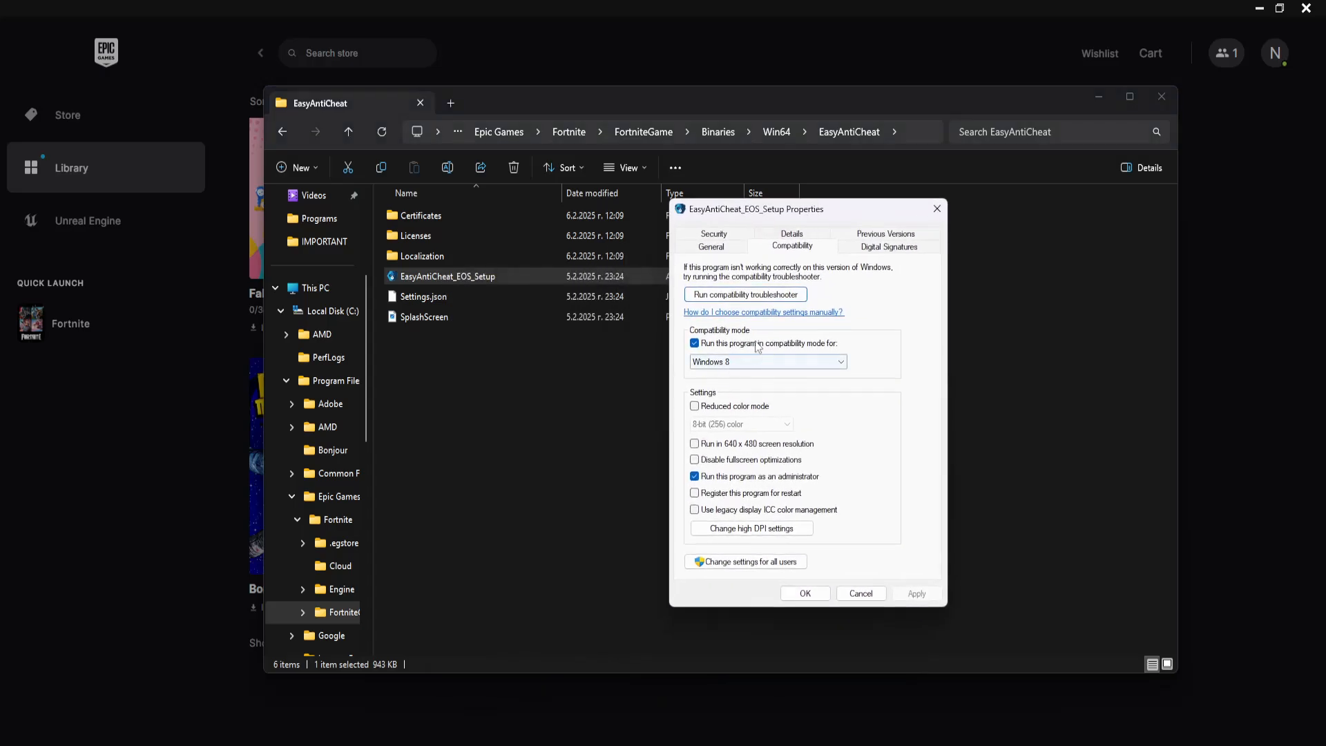
{"action": "left_click", "coordinate": [694, 460]}
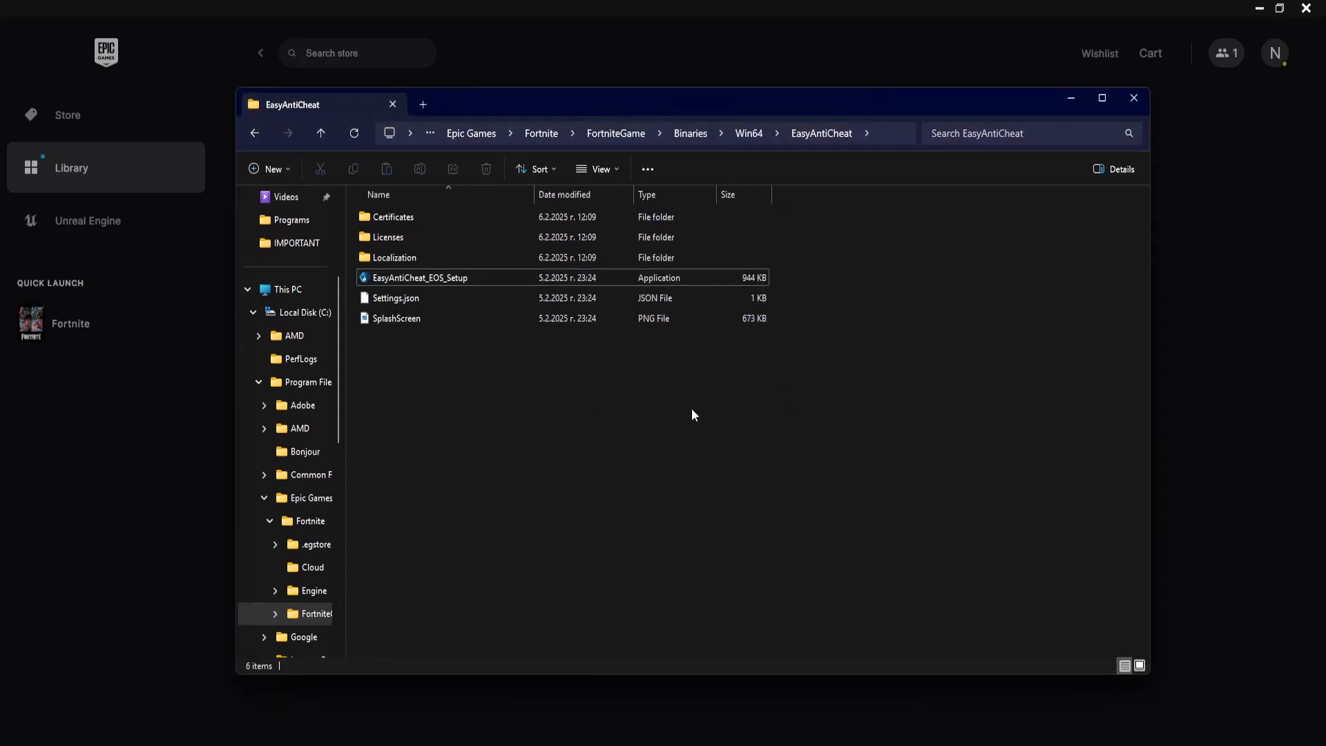
{"action": "mouse_move", "coordinate": [835, 473]}
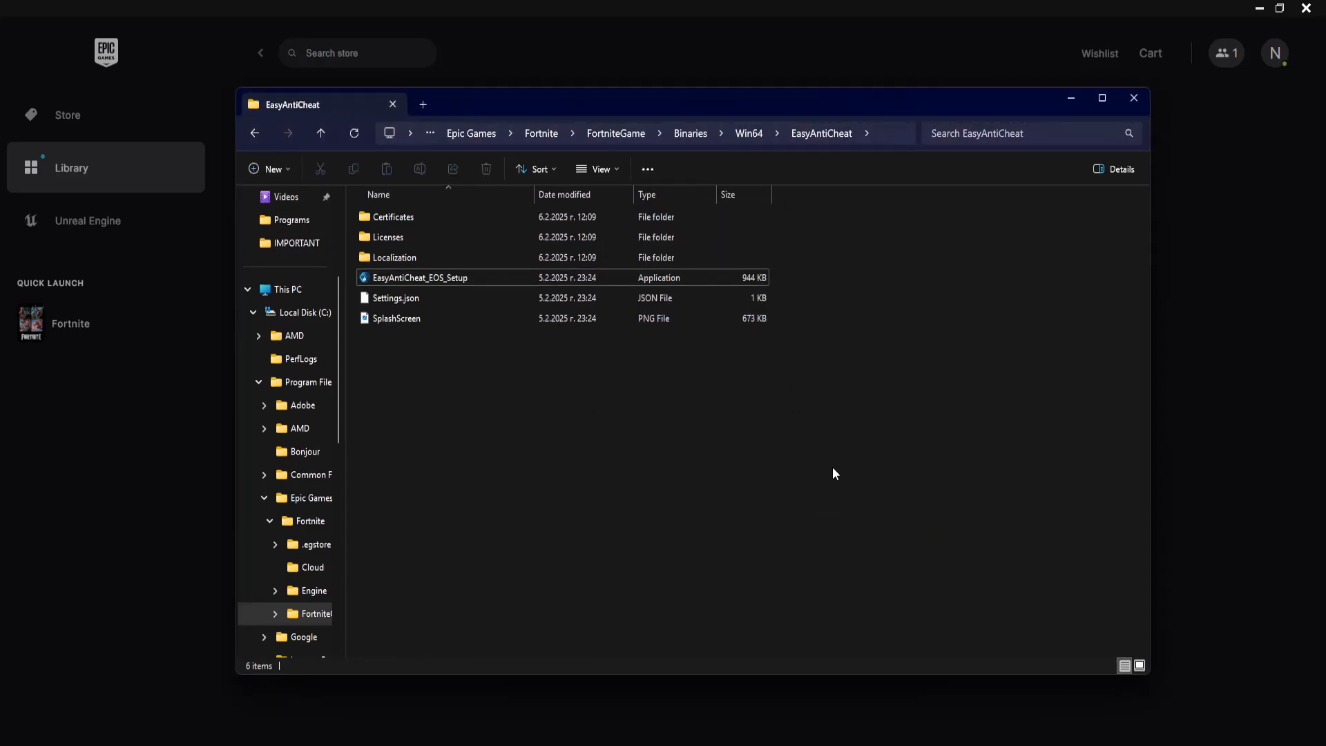